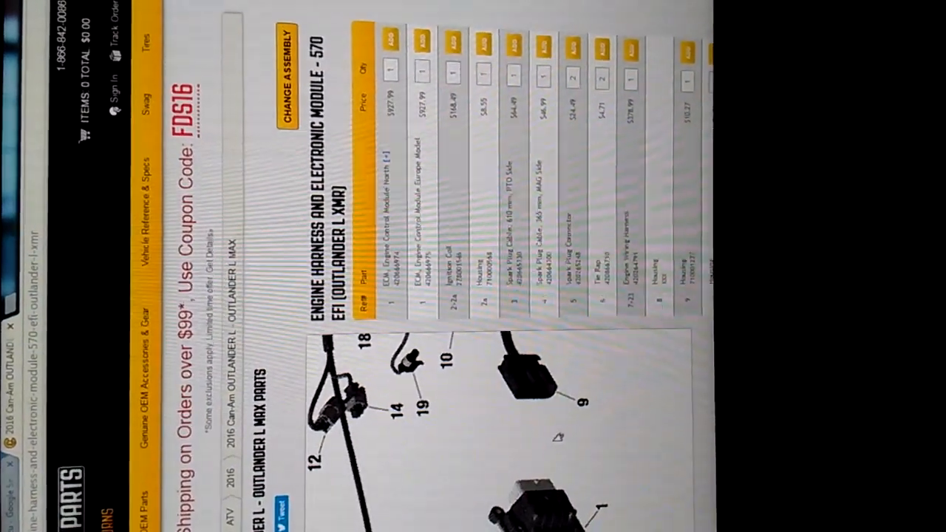
scroll(down, 3)
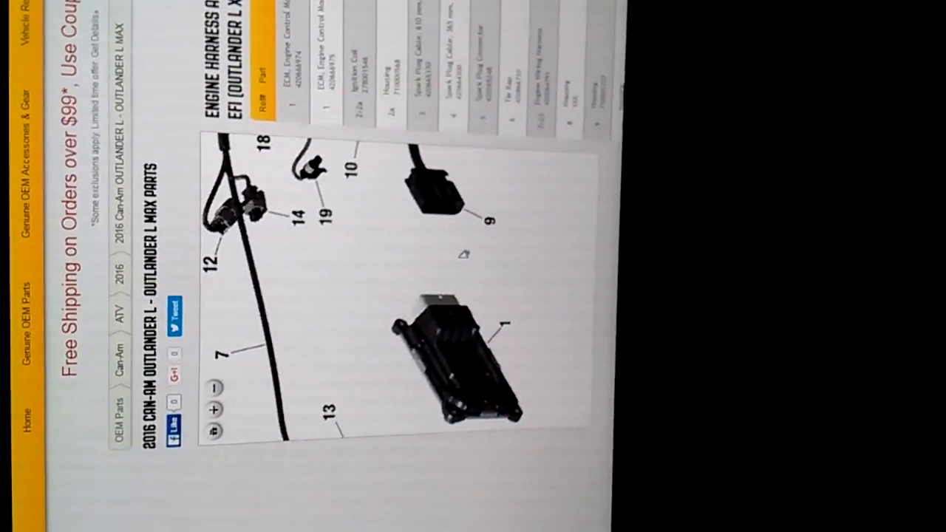
scroll(down, 3)
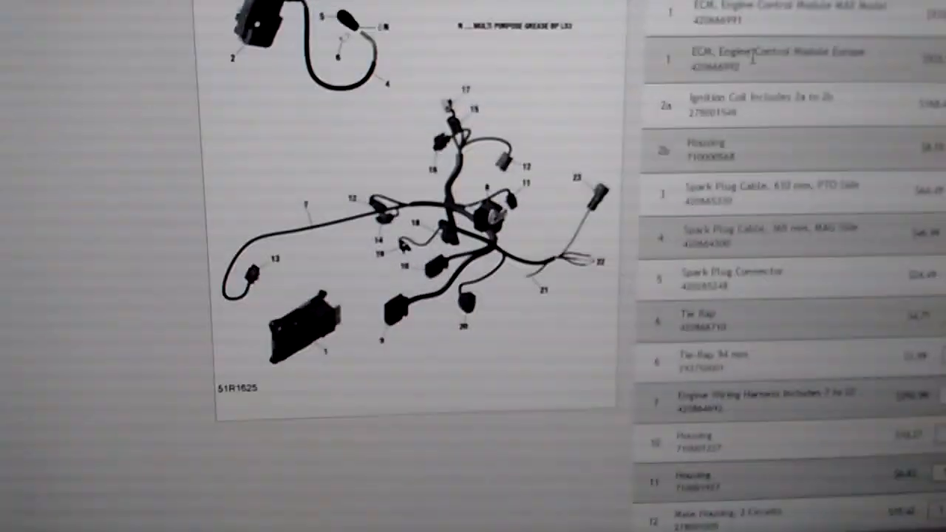
scroll(up, 3)
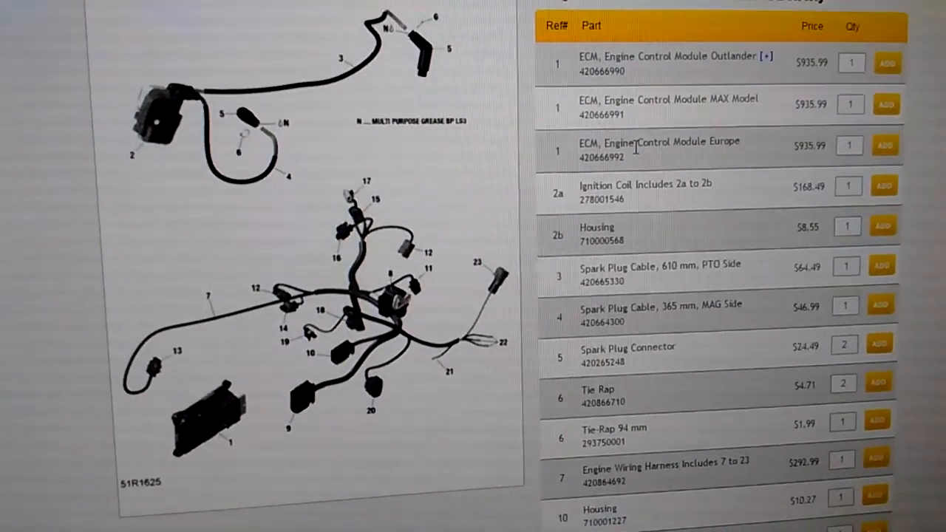